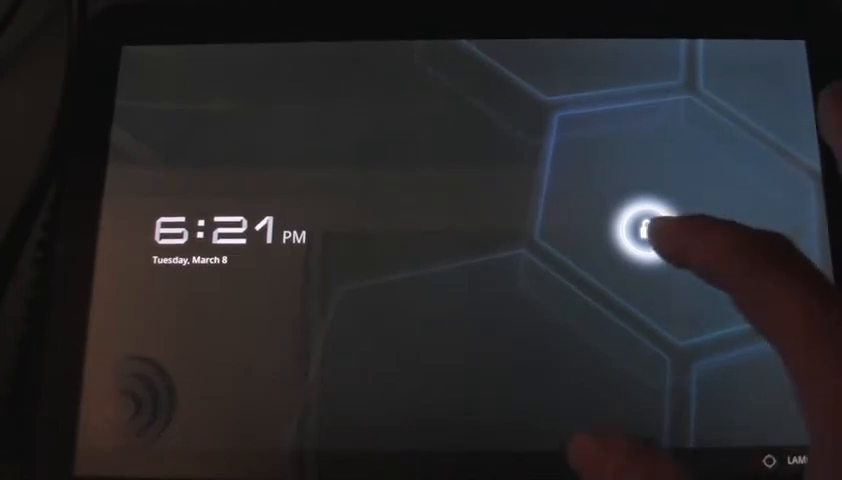
Step: Unlock the tablet by dragging the lock ring outward
drag(638, 228, 720, 230)
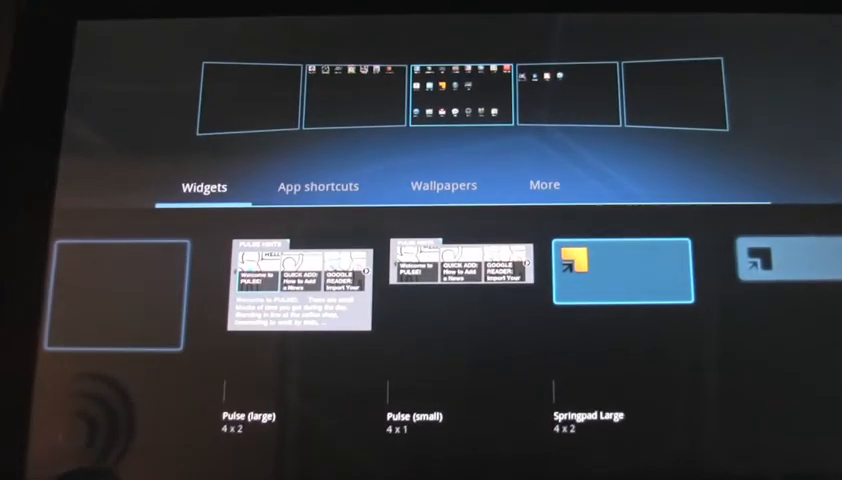
Step: Show the App shortcuts list in the home-screen customise view and scroll through the icons
click(318, 186)
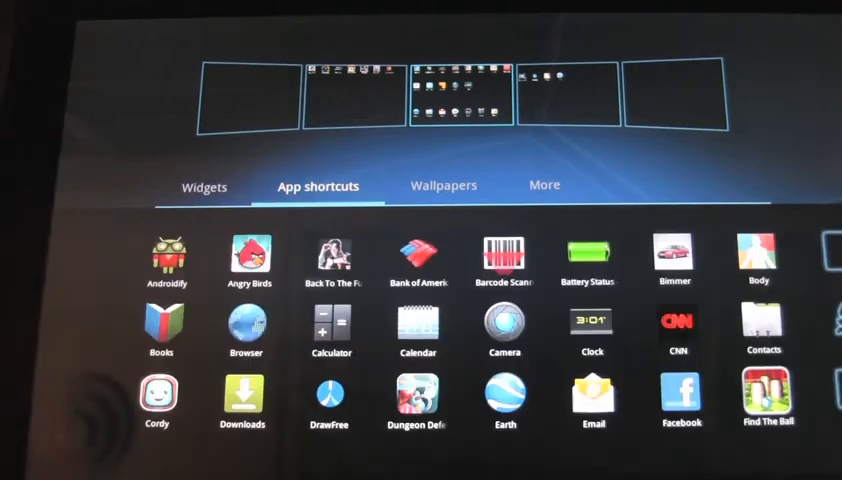
scroll(right, 3)
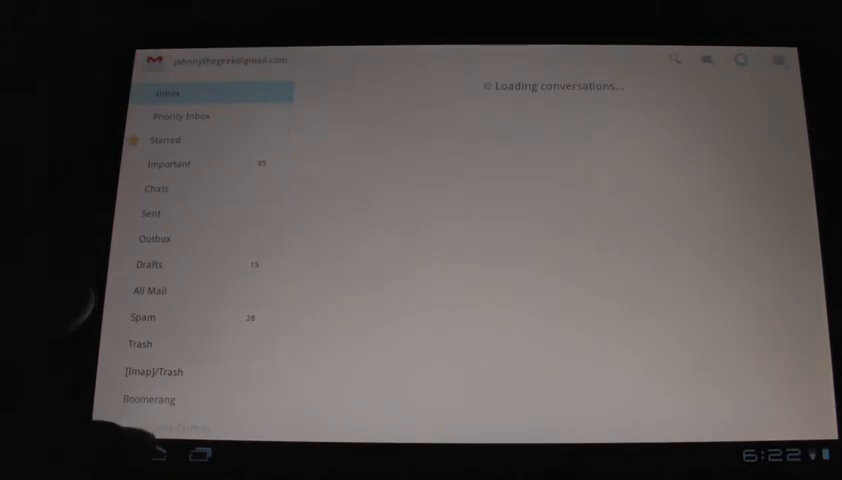
Step: Launch Gmail from the home screen and let the inbox load
click(152, 452)
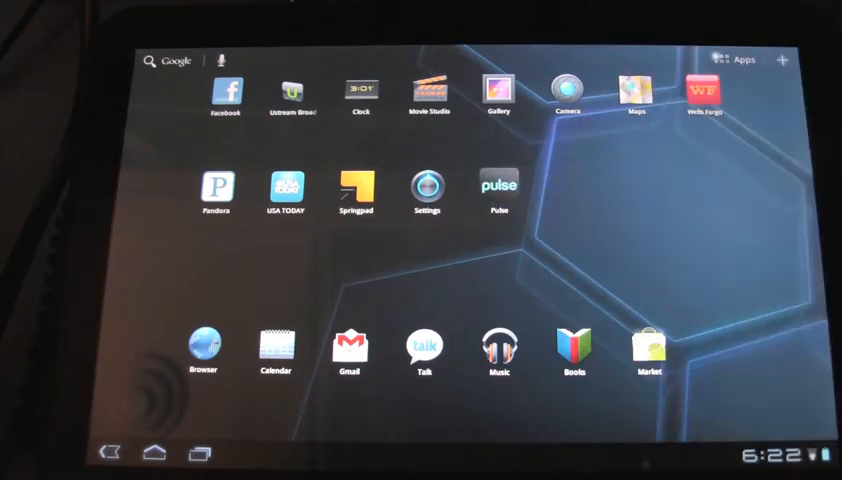
click(496, 188)
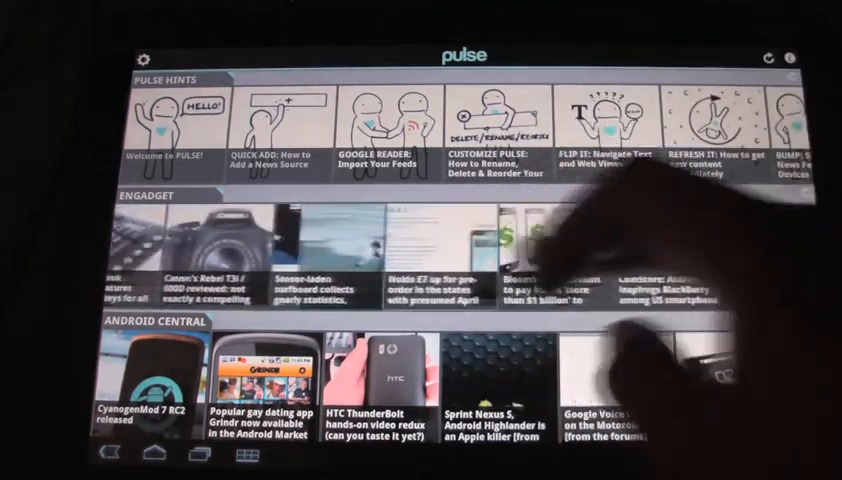
scroll(left, 3)
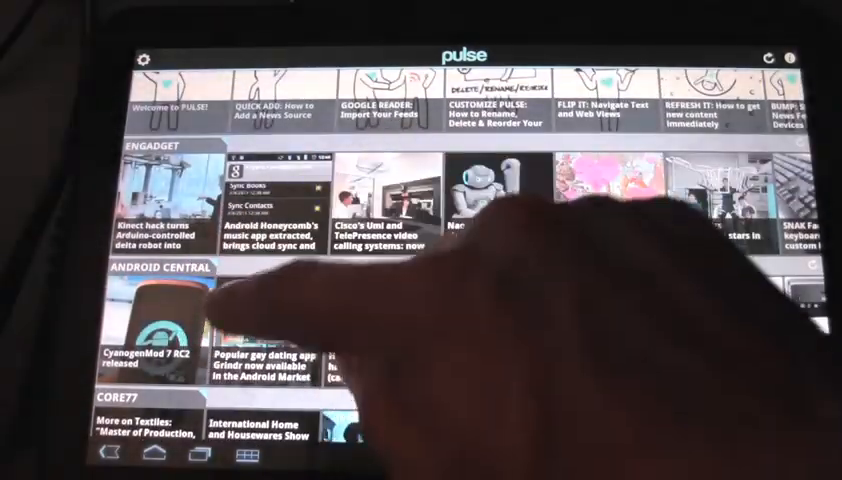
scroll(left, 3)
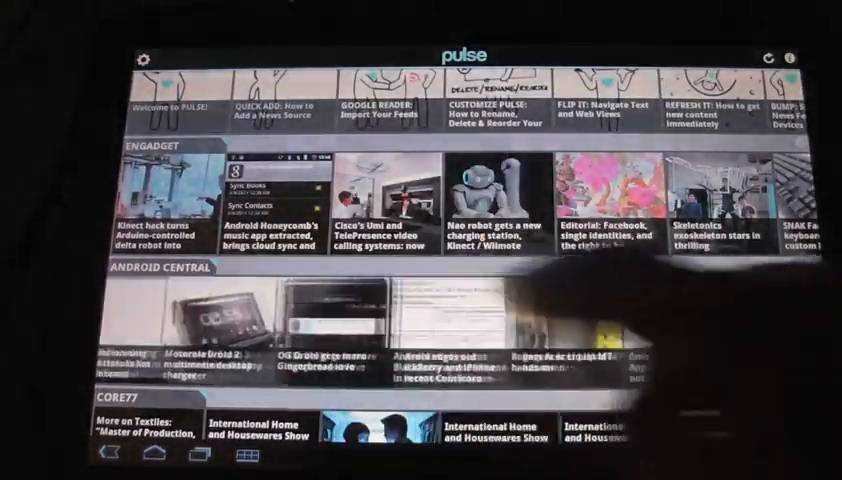
scroll(left, 3)
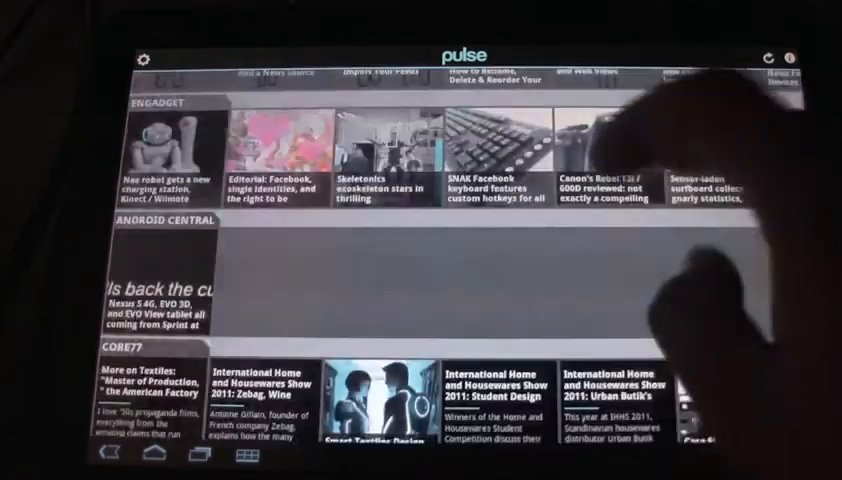
scroll(down, 3)
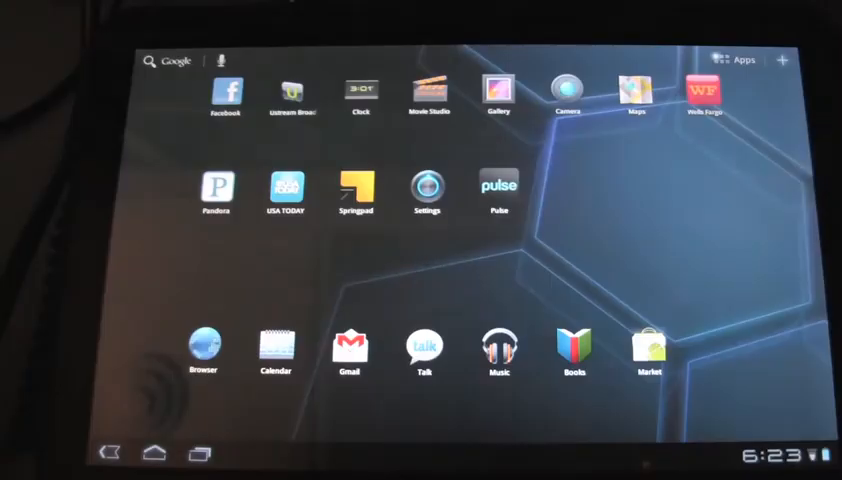
click(218, 90)
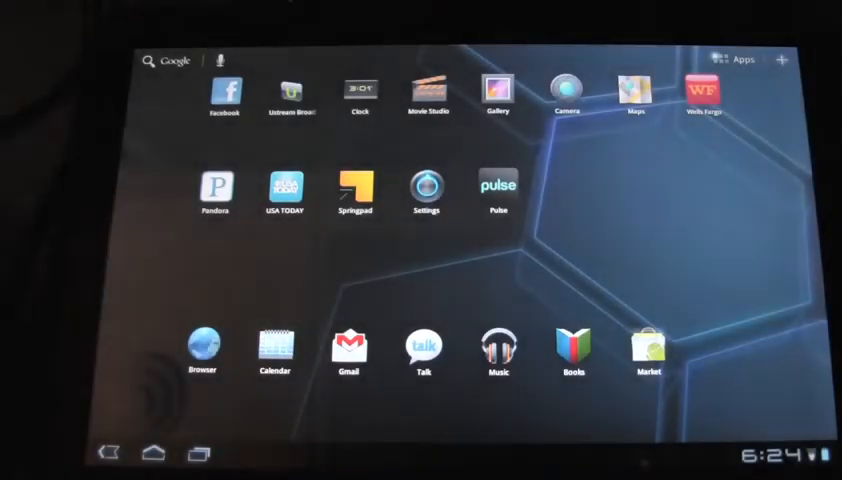
Step: Save a Springpad note listing app crashes, then force-close Springpad after it crashes
click(356, 190)
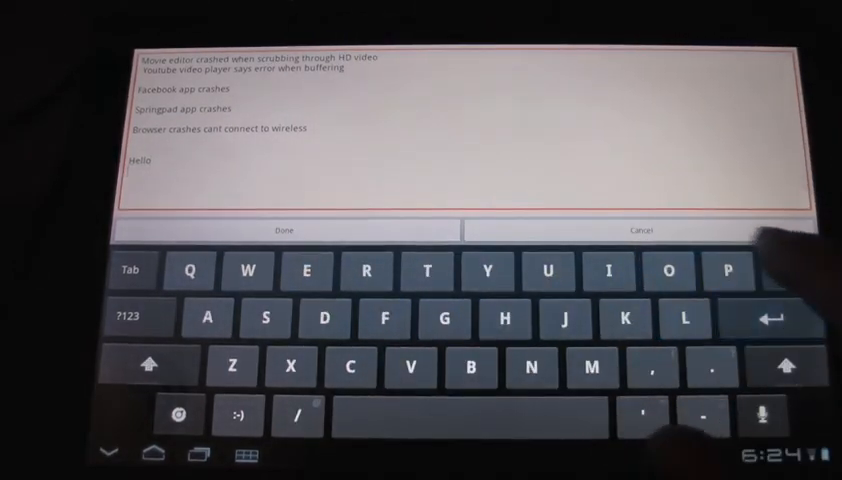
click(286, 232)
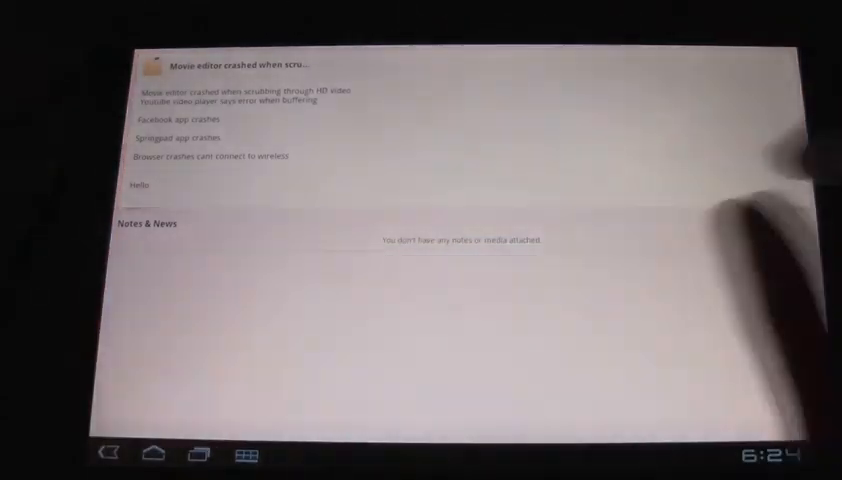
click(140, 184)
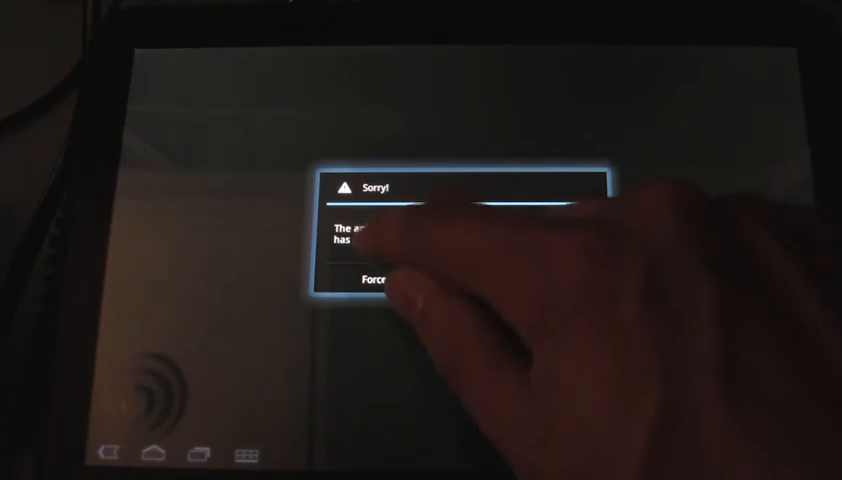
click(378, 278)
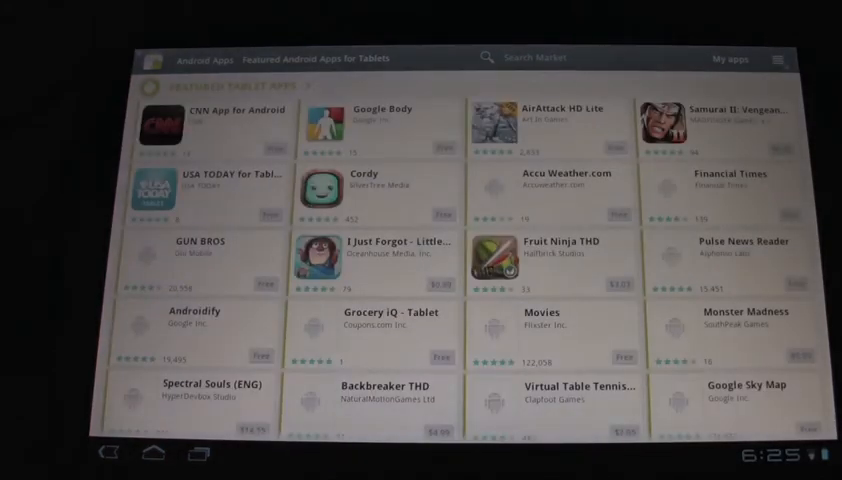
Step: Swipe through the Featured Android Apps for Tablets grid in Android Market
scroll(down, 3)
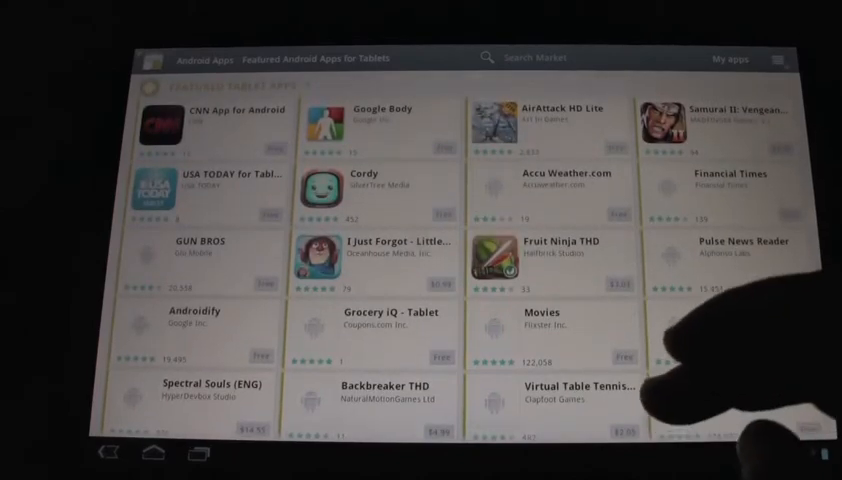
scroll(down, 3)
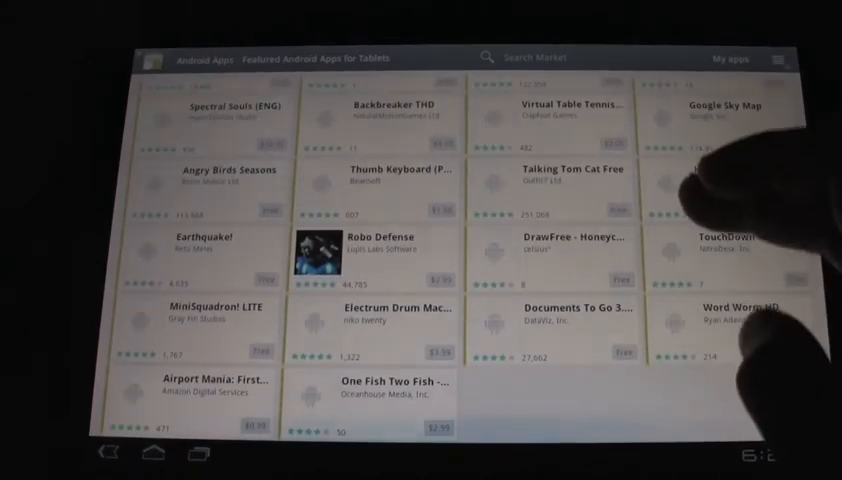
scroll(up, 3)
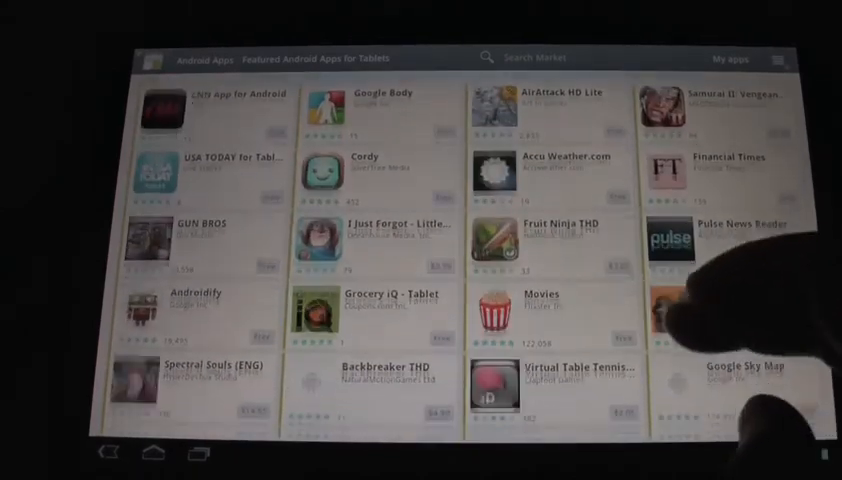
scroll(down, 3)
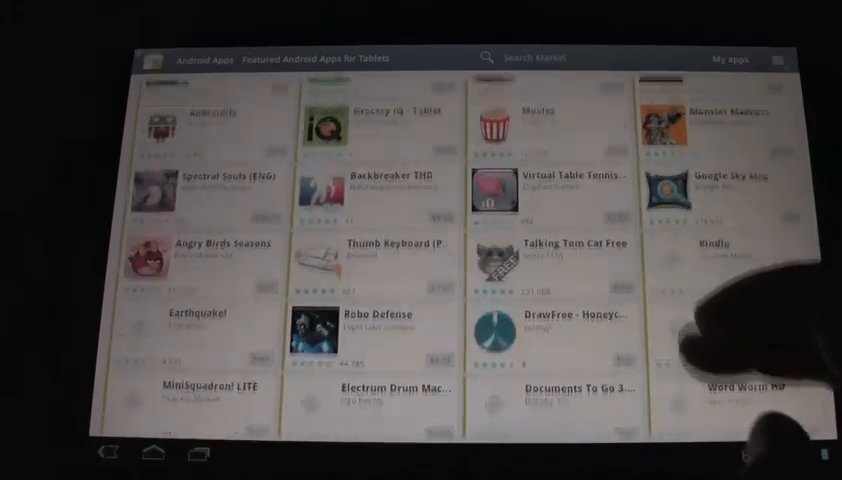
scroll(down, 3)
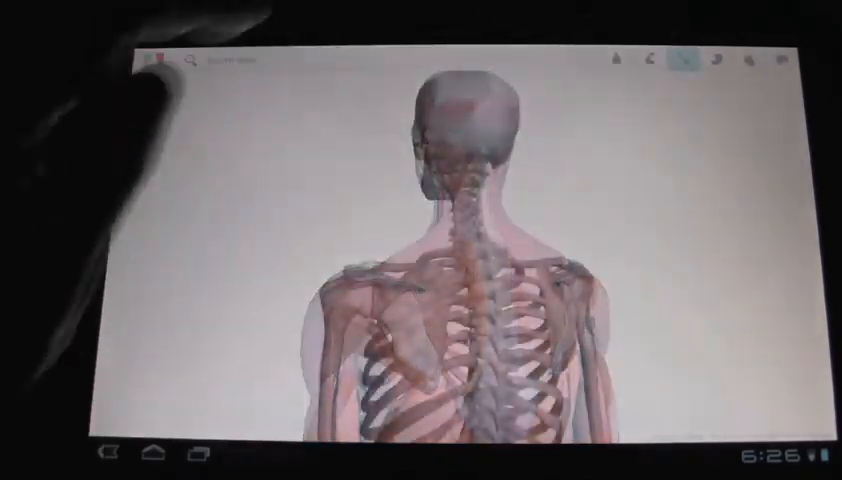
Step: Show the Google Body model from behind with the skeleton visible through the layers
click(230, 60)
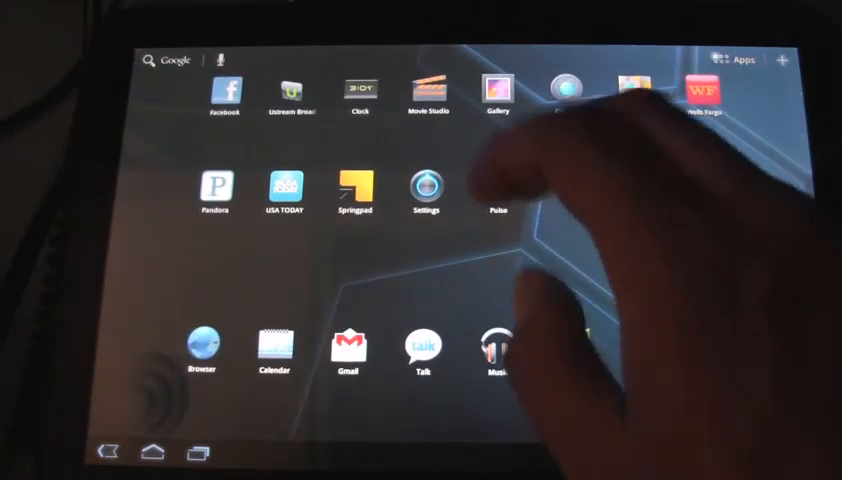
Step: Launch the Camera app from a home-screen shortcut
click(428, 90)
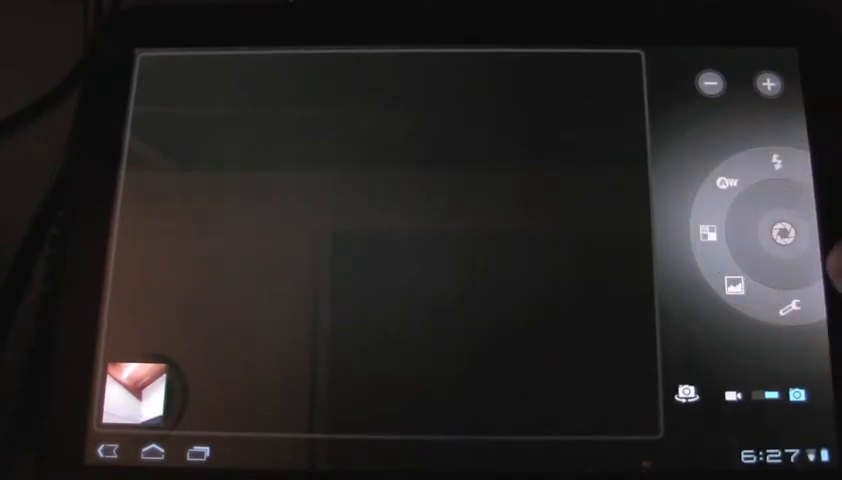
Step: Switch the camera to video mode and start recording a clip
click(142, 388)
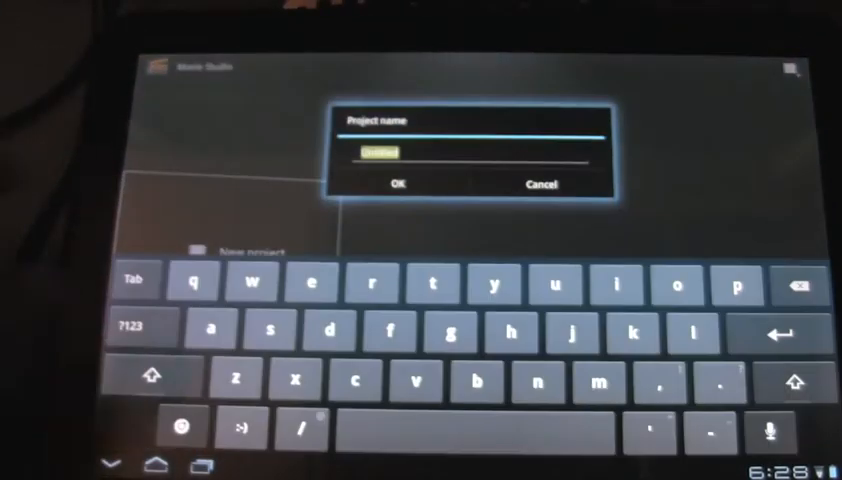
Step: Create a new Movie Studio project keeping the name Untitled
click(396, 184)
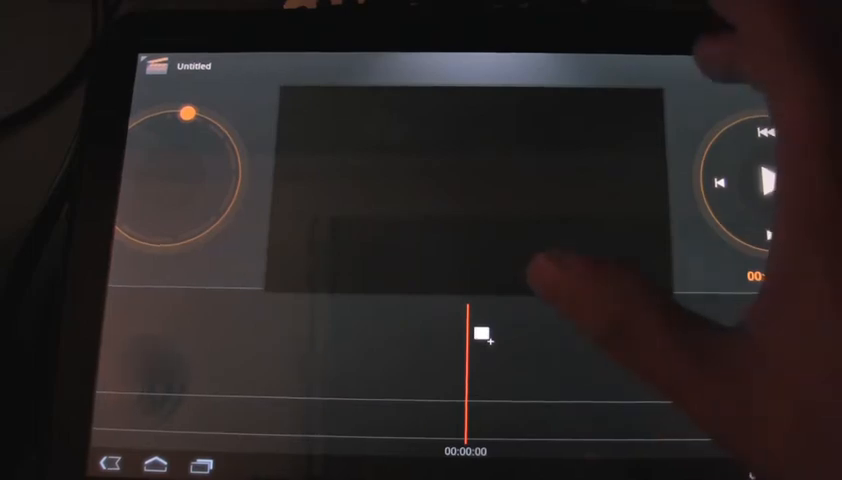
Step: Add the recorded clip to the Untitled project, preview it, and return to the project list
click(480, 334)
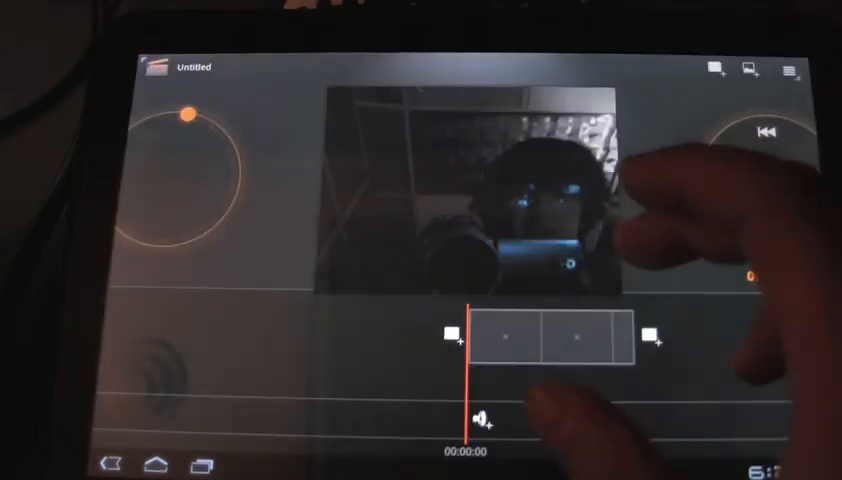
click(570, 336)
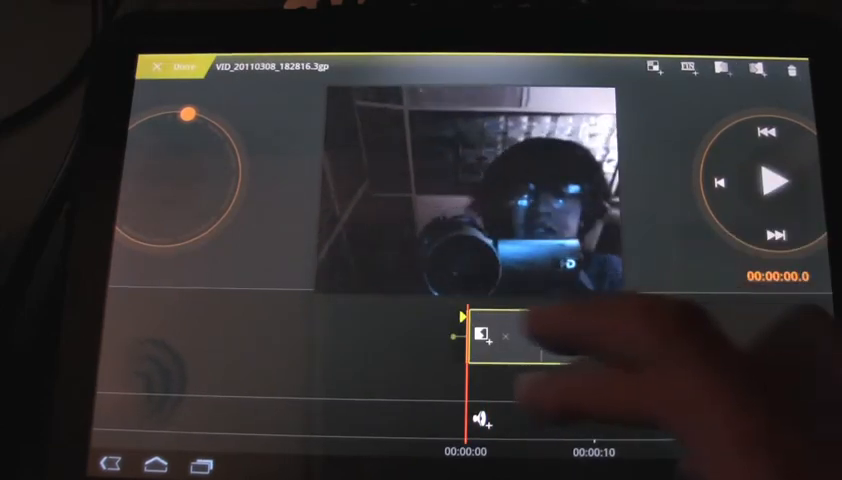
click(772, 178)
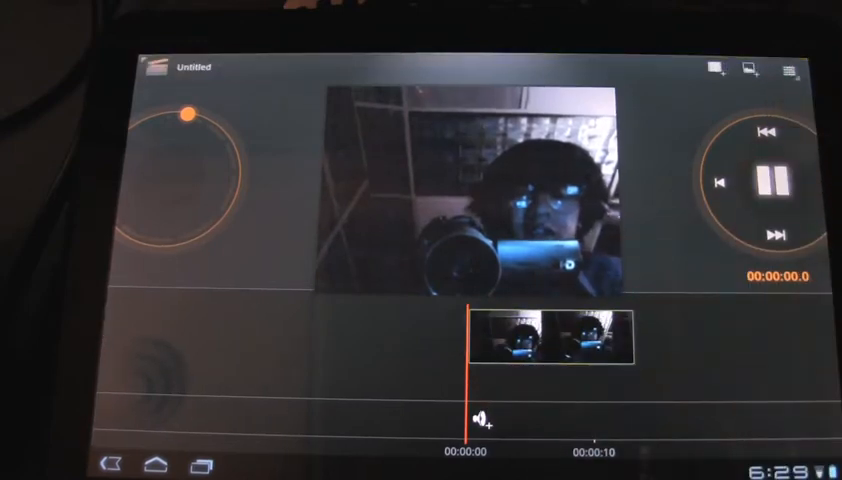
click(776, 180)
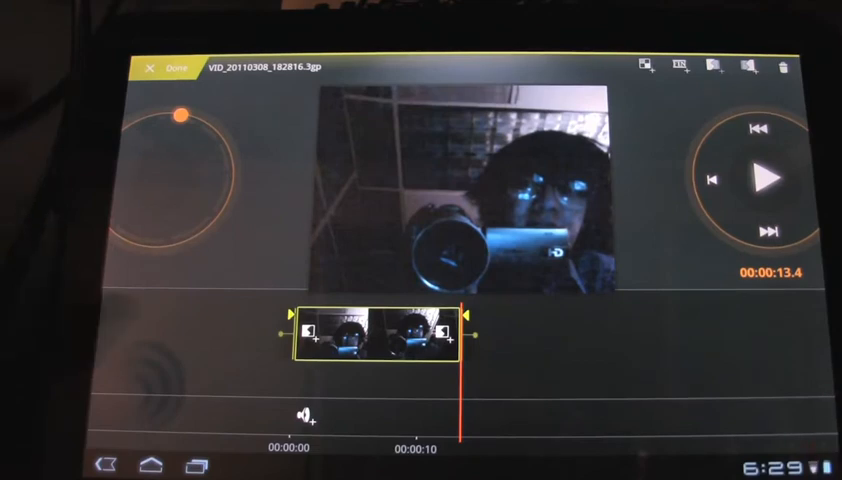
click(176, 68)
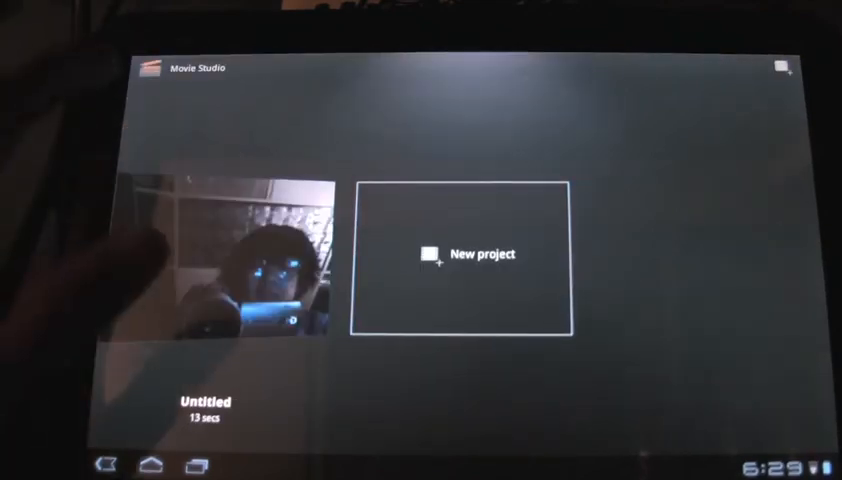
Step: Leave Movie Studio and return to the home screen with the Angry Birds shortcut
click(154, 464)
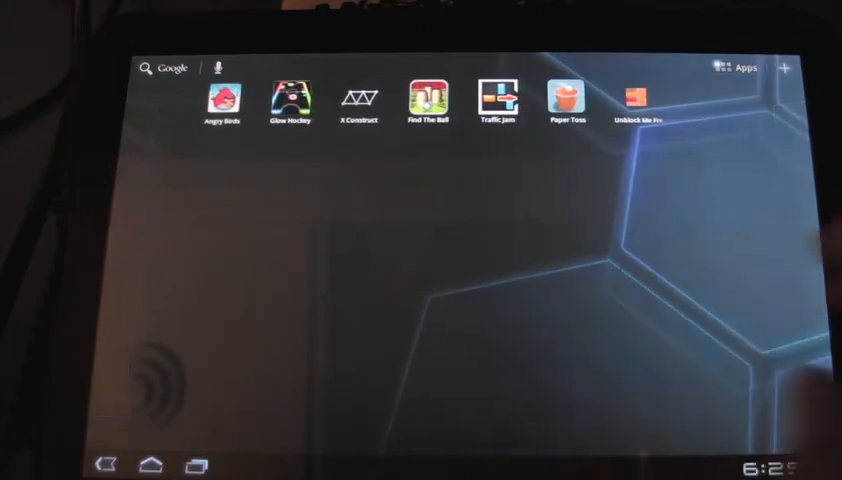
Step: Show the All apps grid and swipe on to Music, Pandora, Talk and YouTube
click(738, 68)
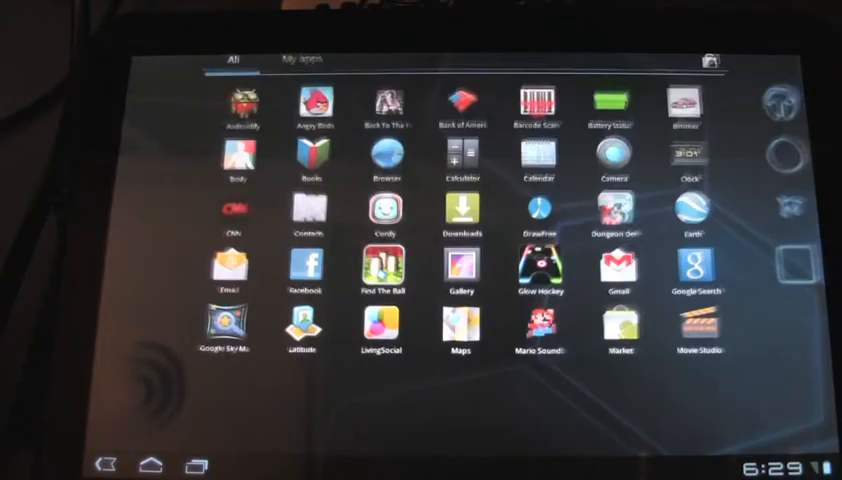
scroll(right, 3)
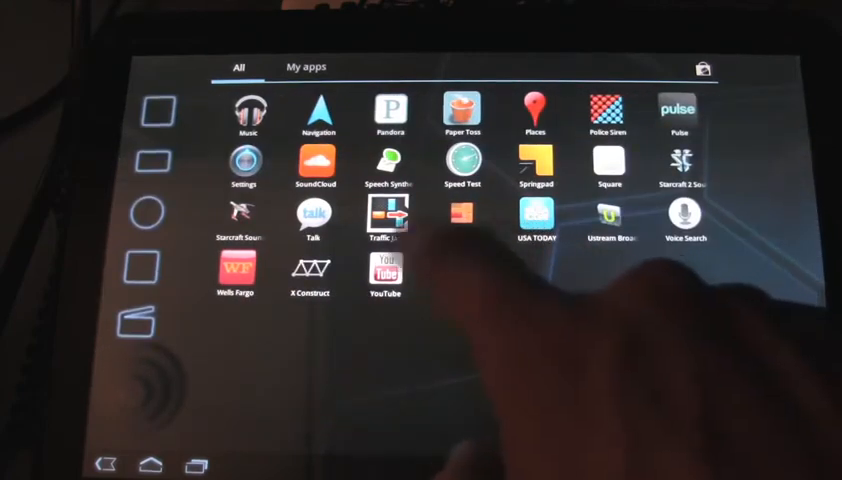
Step: Launch Traffic Jam, then move to the home panel with Facebook, Pandora, Pulse and Gmail
click(384, 216)
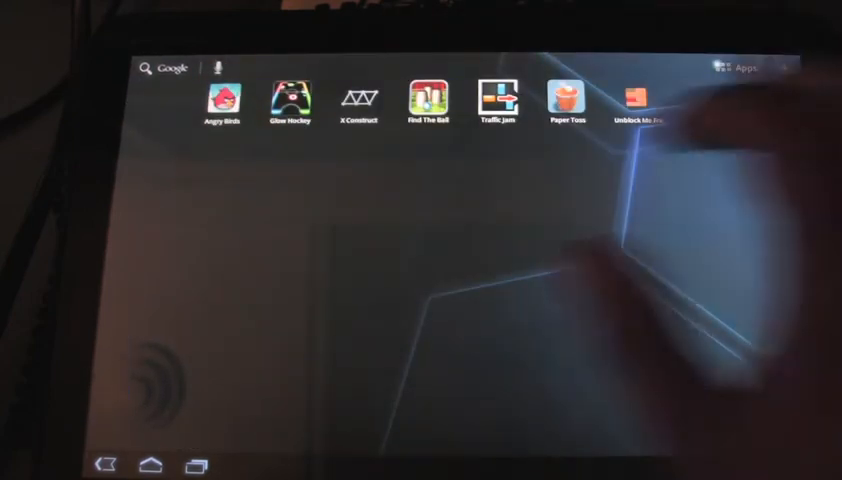
click(568, 100)
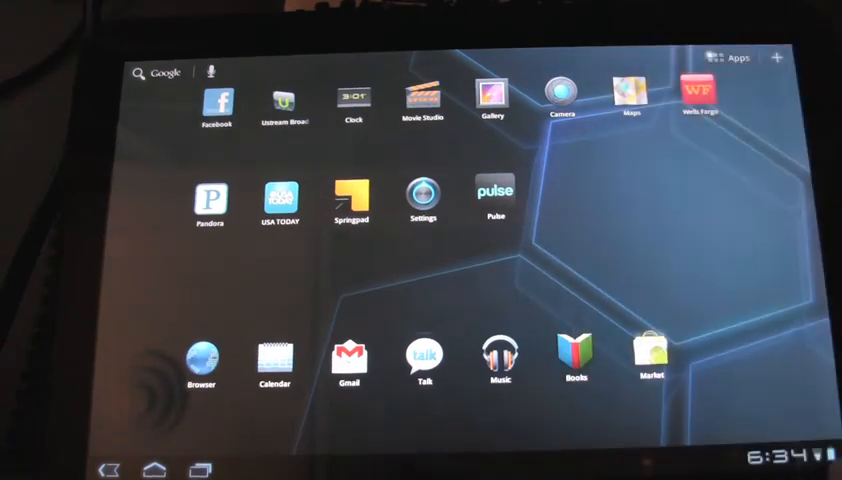
Step: Bring up the full app drawer listing Angry Birds through Movie Studio
click(780, 456)
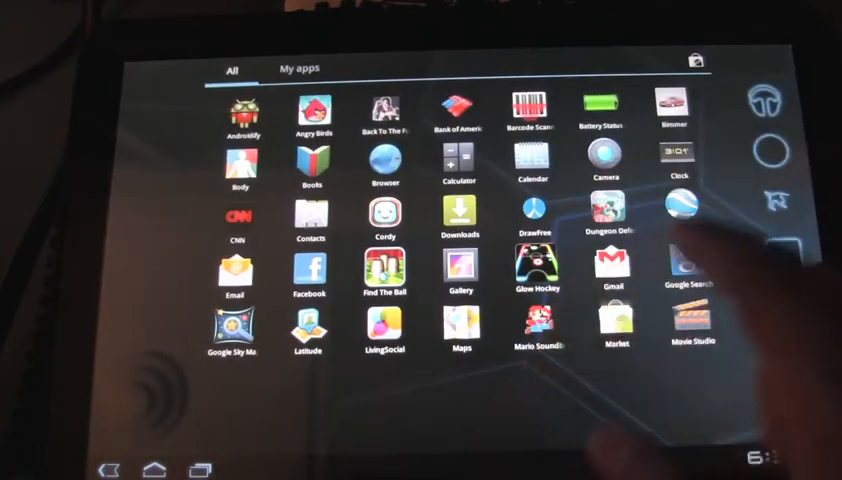
Step: Launch the Clock app showing the desk clock at 6:35 PM
click(680, 164)
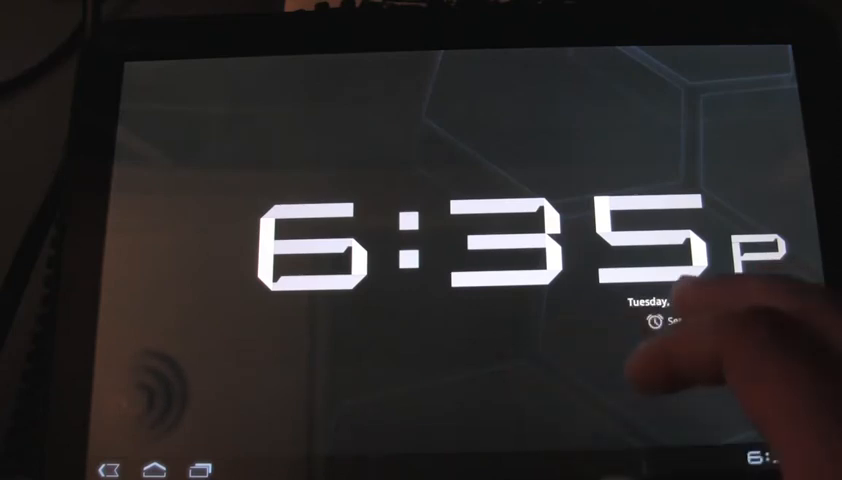
Step: View the alarm list with weekday 8:30 AM and weekend 9:00 AM alarms
click(656, 320)
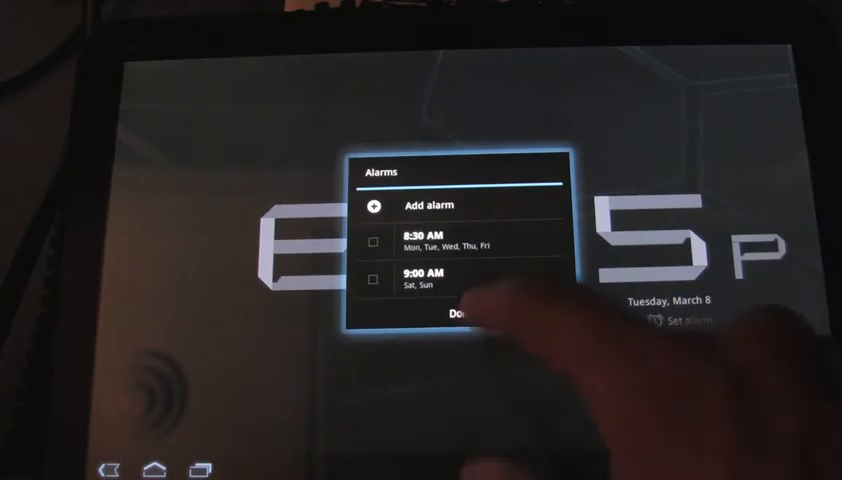
click(462, 316)
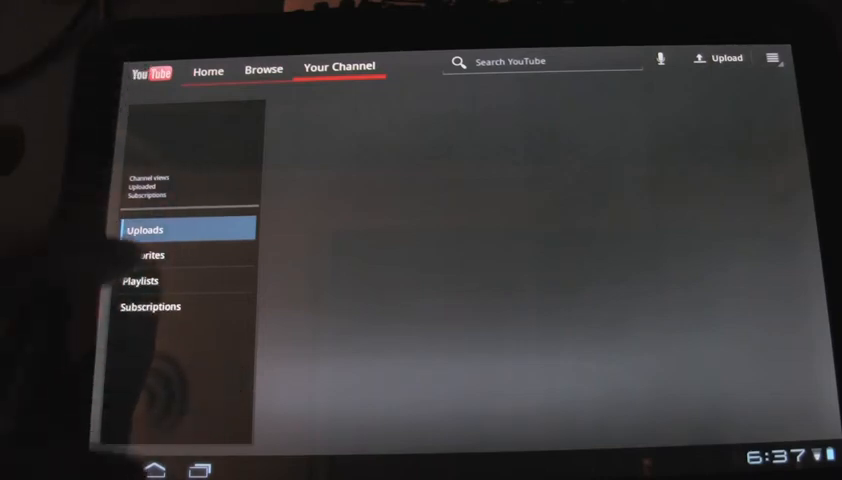
Step: Switch Your Channel in YouTube to its Playlists section
click(140, 280)
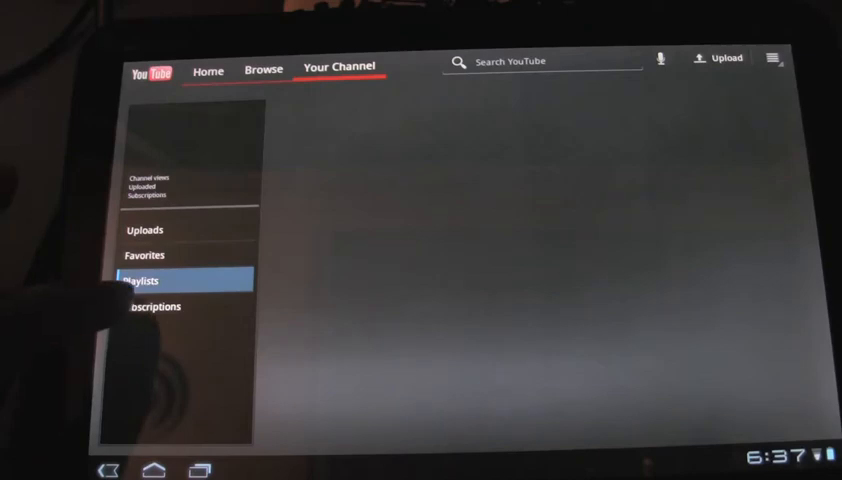
Step: Check Playlists and Subscriptions activity, then show the channel's Uploads video grid
click(156, 306)
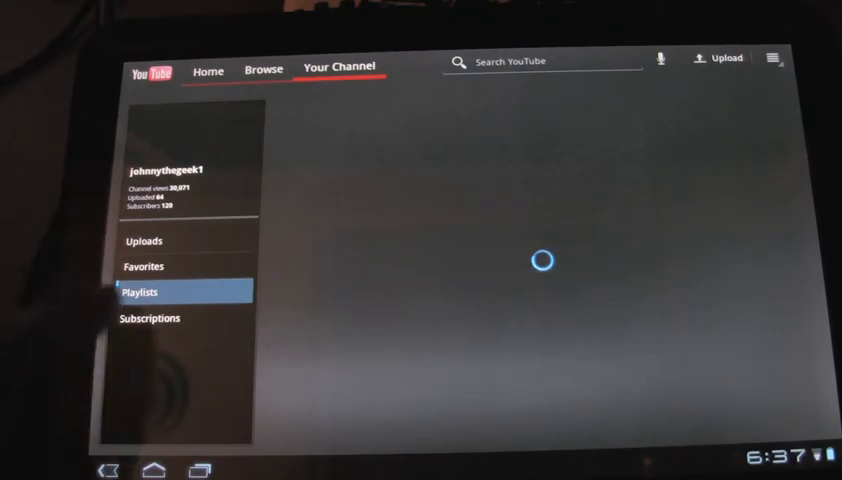
click(152, 318)
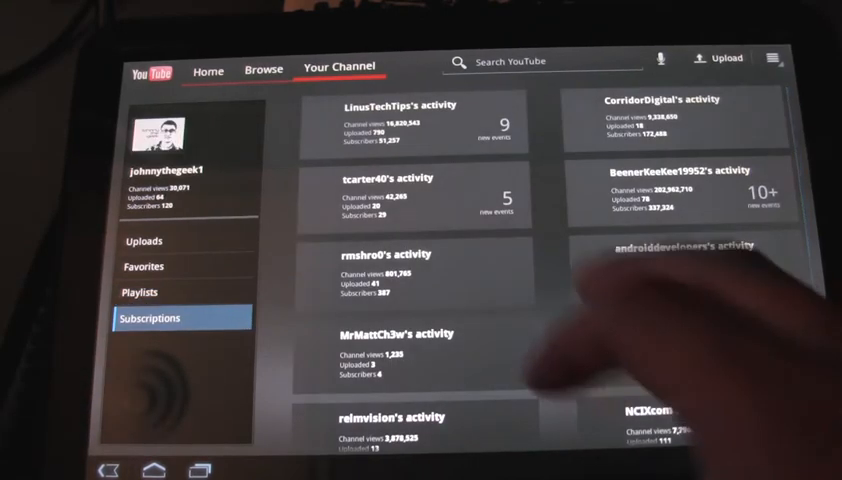
scroll(down, 3)
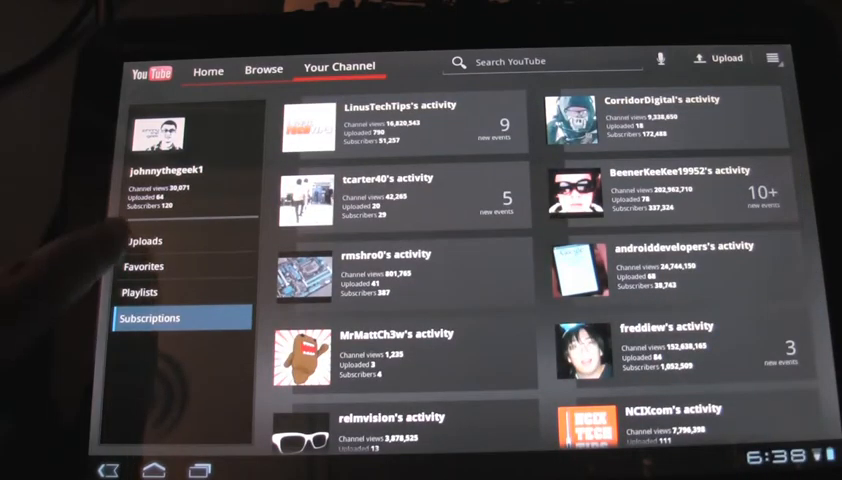
click(144, 240)
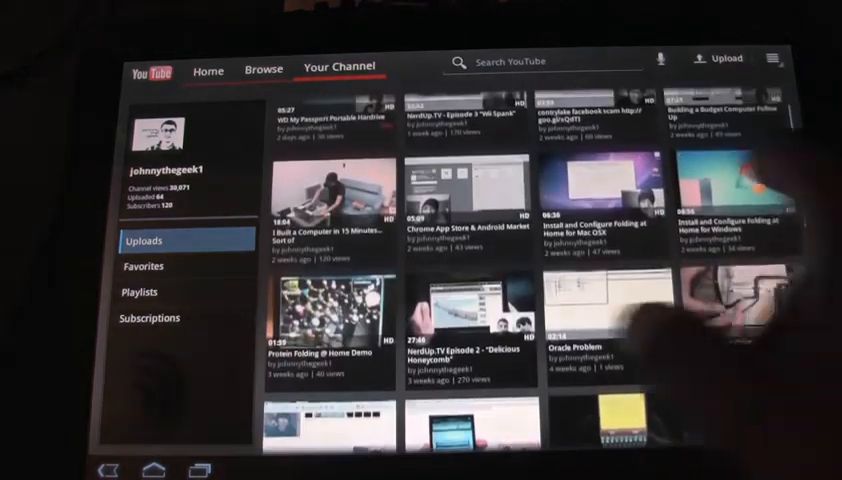
Step: Go to Browse listing this week's top-rated videos with Comedy and Gaming categories
scroll(down, 3)
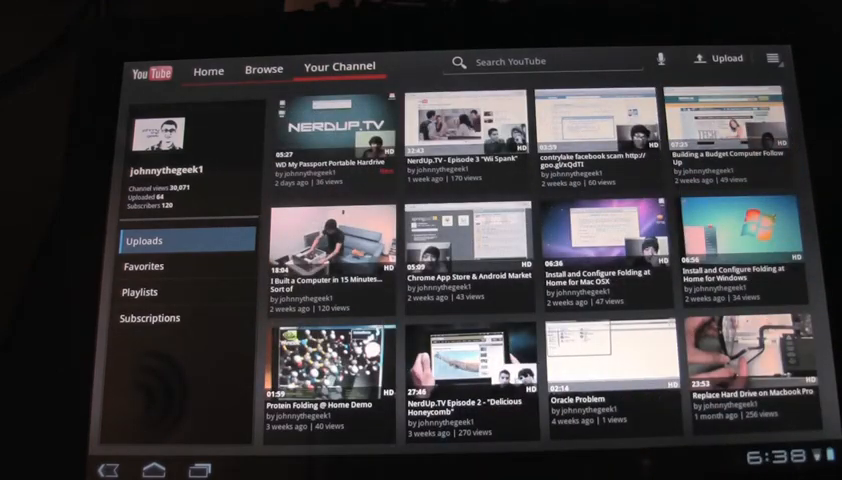
click(264, 68)
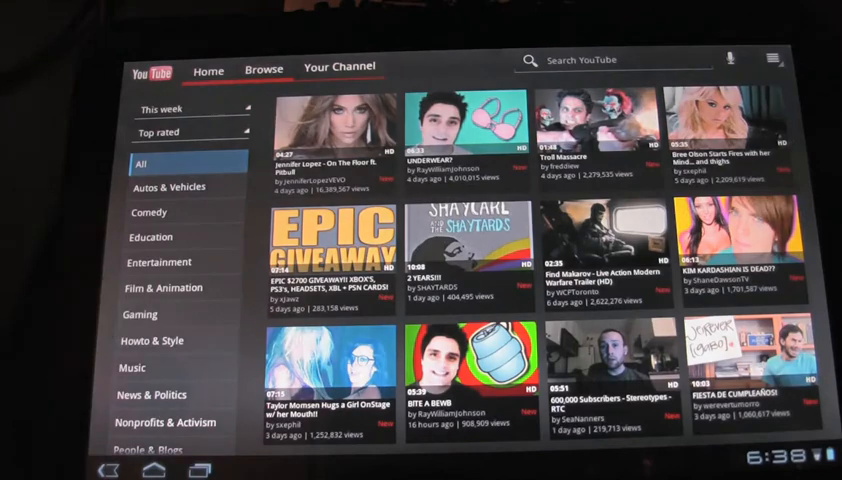
Step: Watch 'Work It Out (With Me and Chady Dunmore)' with related videos alongside
click(208, 72)
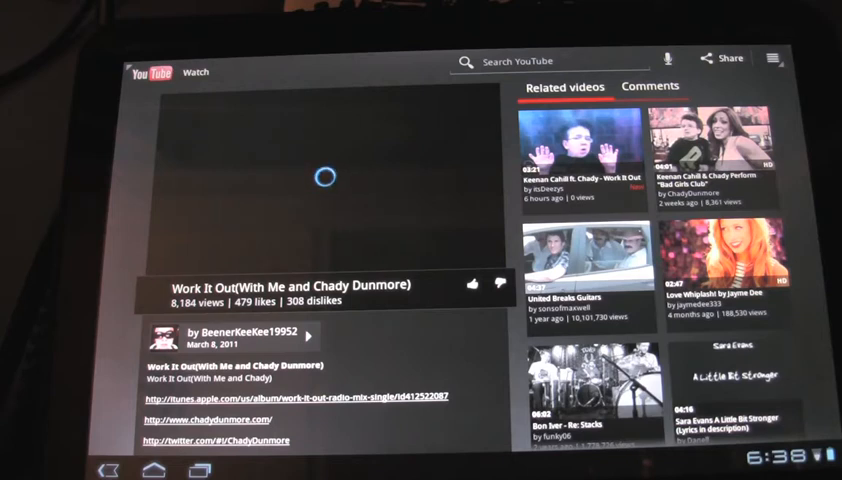
click(324, 172)
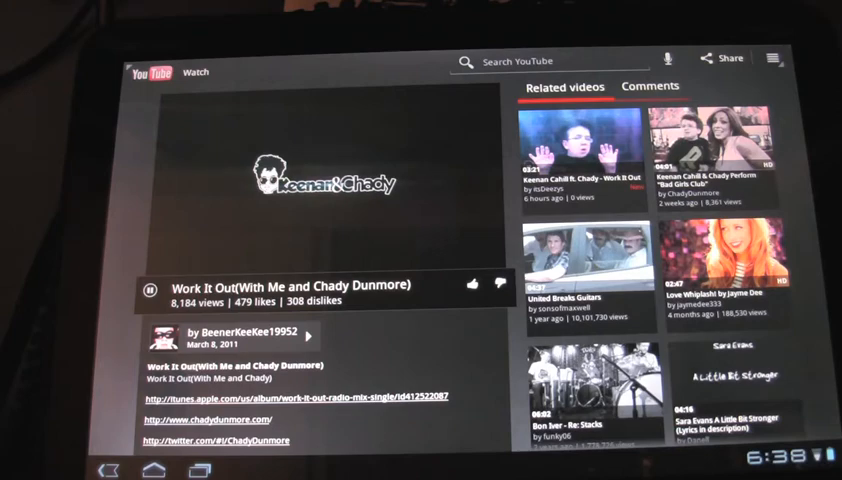